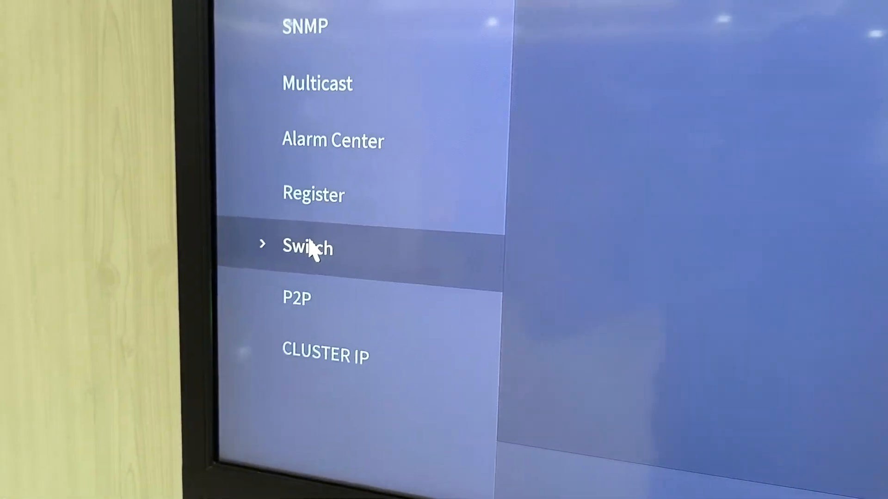
Step: Leave the Network settings and return to the live multi-camera view
{"action": "left_click", "coordinate": [307, 246]}
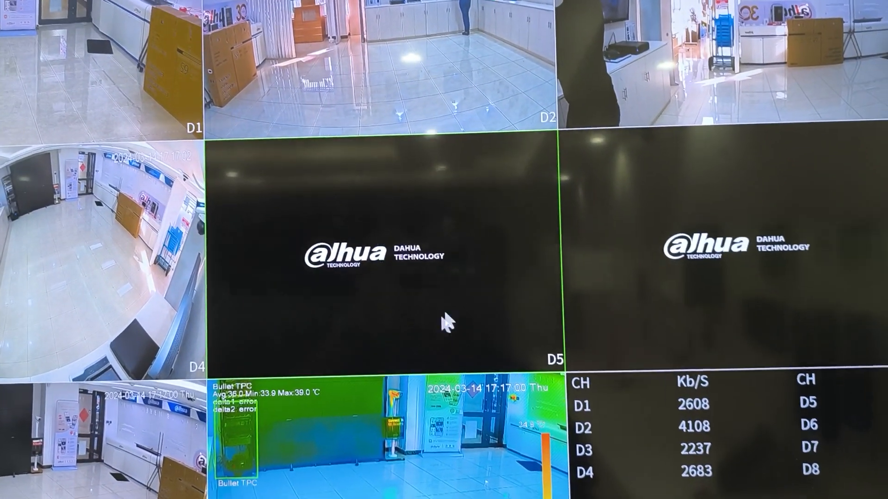
Step: Go to Main Menu > Camera and acknowledge the '2 channels added automatically' note
{"action": "right_click", "coordinate": [445, 323]}
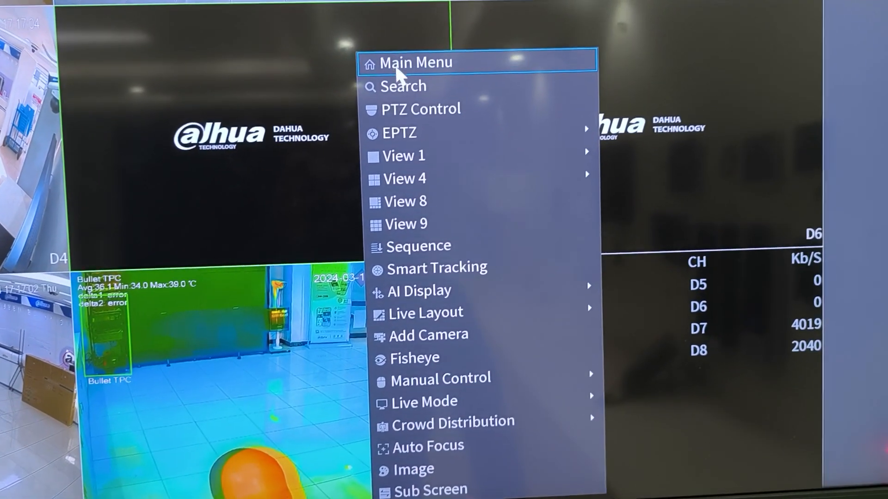
{"action": "left_click", "coordinate": [415, 62]}
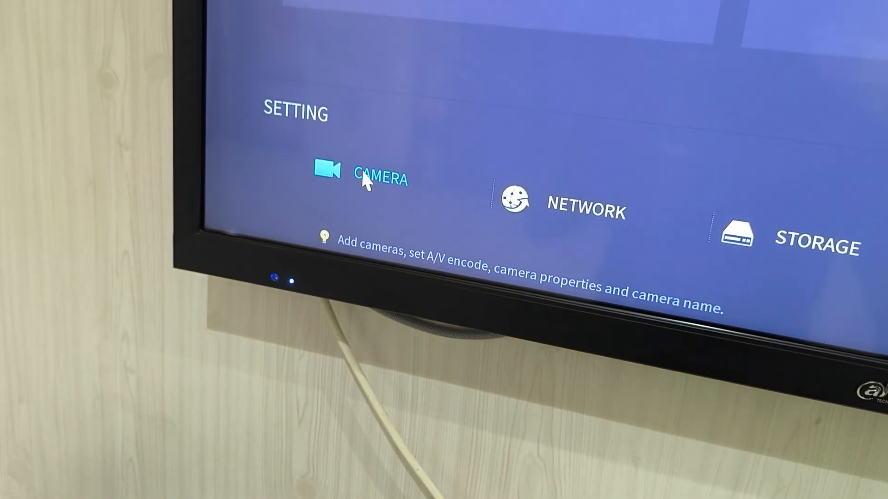
{"action": "left_click", "coordinate": [381, 178]}
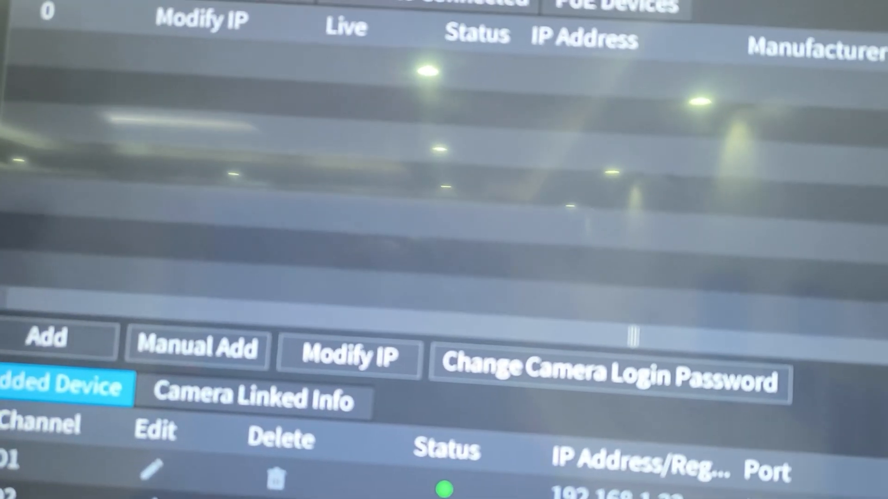
{"action": "scroll", "scroll_direction": "down", "scroll_amount": 3}
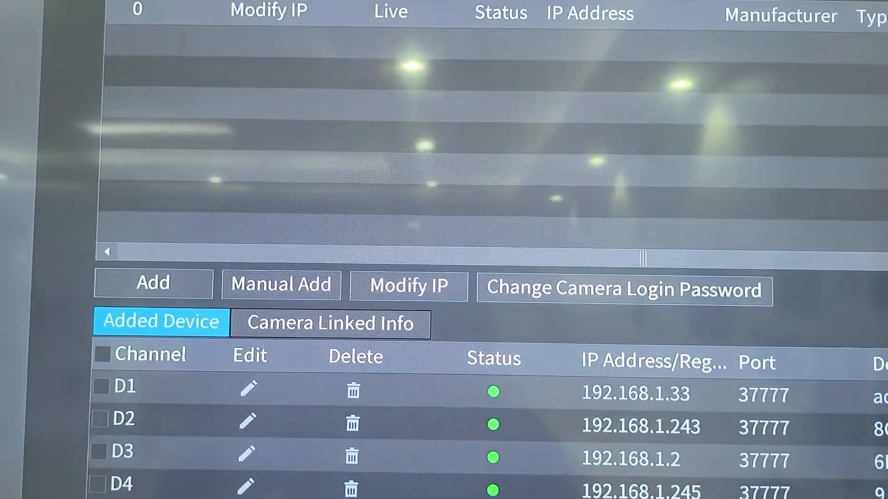
{"action": "left_click", "coordinate": [152, 283]}
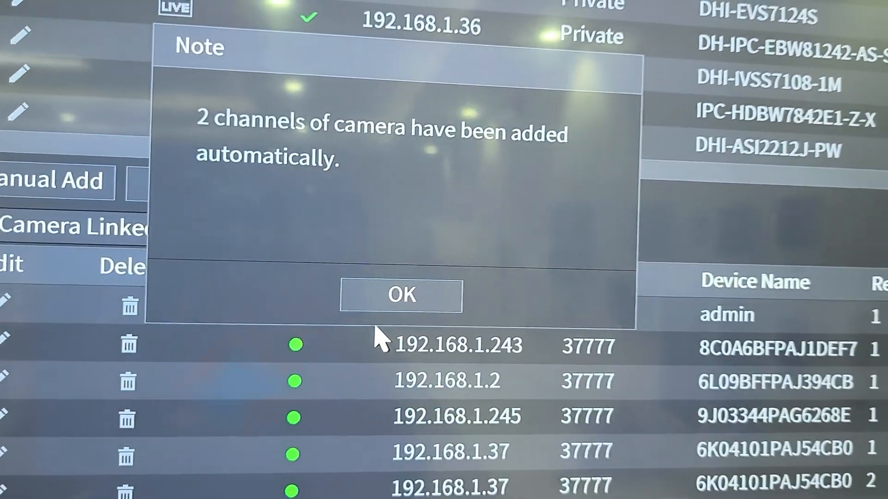
{"action": "left_click", "coordinate": [401, 295]}
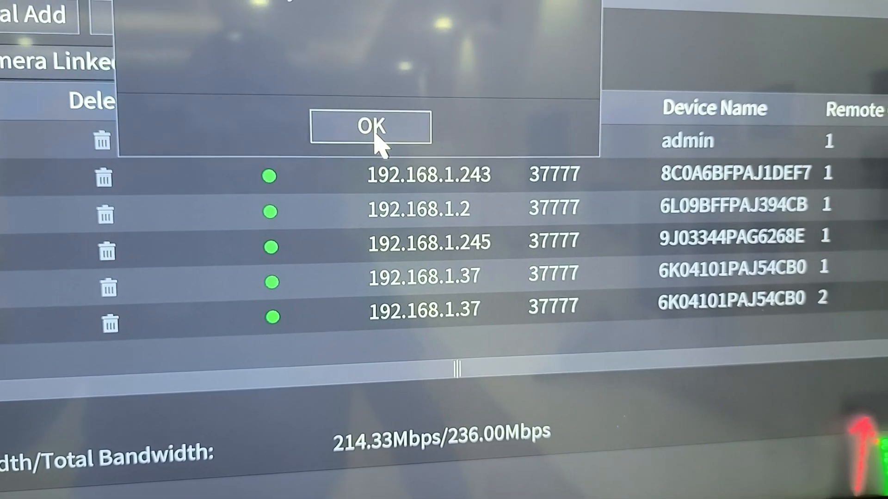
Step: Exit the camera list back to the live grid showing the newly added feeds
{"action": "left_click", "coordinate": [369, 125]}
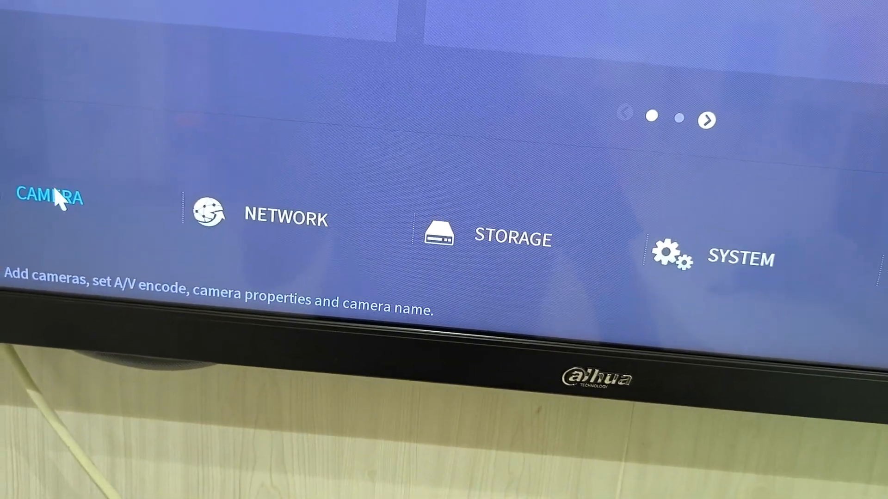
{"action": "left_click", "coordinate": [49, 198]}
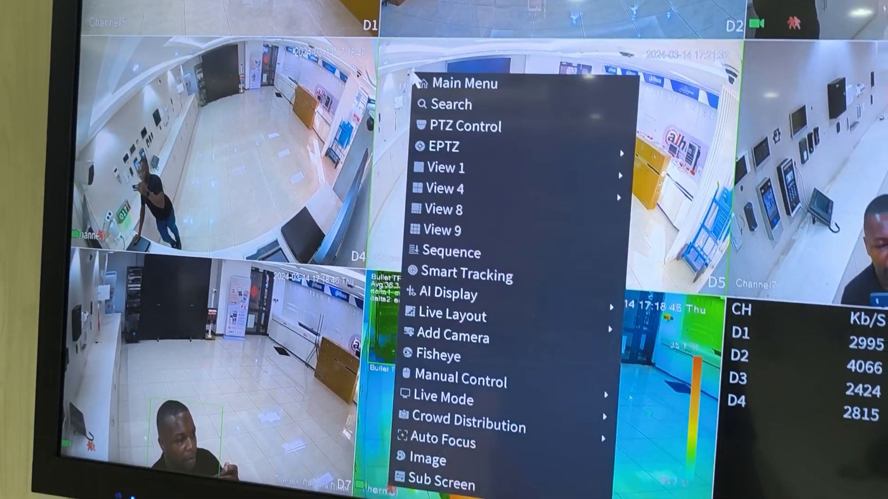
Step: Reopen Main Menu > Camera > Camera List showing the added devices online
{"action": "left_click", "coordinate": [463, 85]}
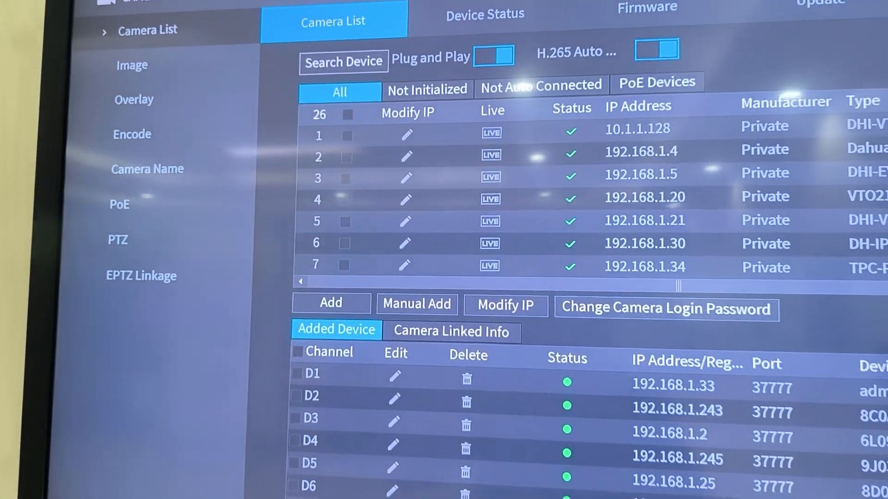
{"action": "scroll", "scroll_direction": "down", "scroll_amount": 3}
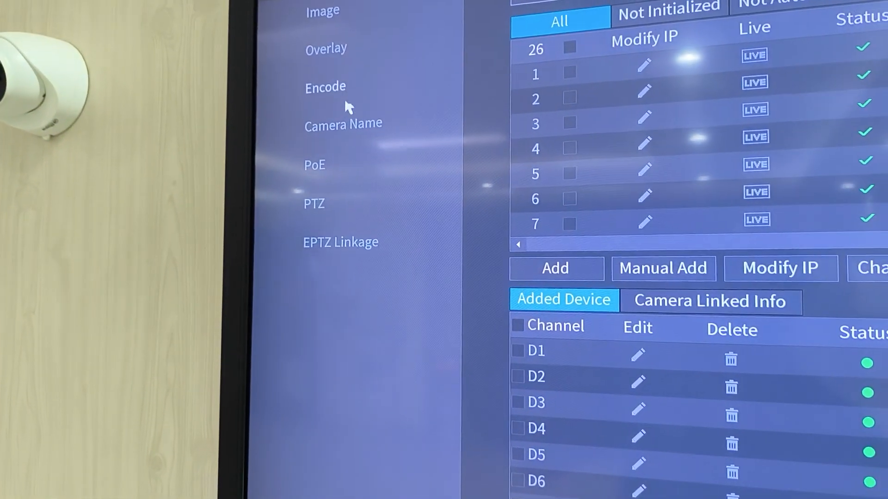
Step: In Encode settings for channel 1, set main-stream compression to H.265
{"action": "left_click", "coordinate": [324, 87]}
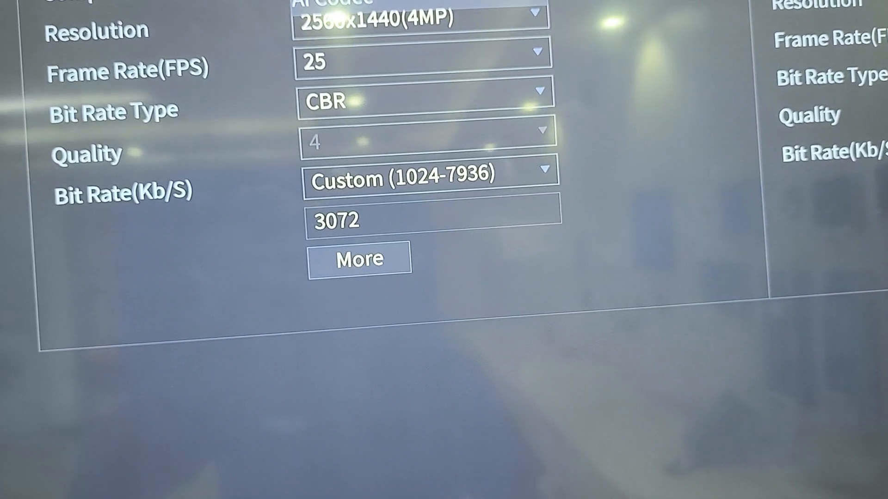
{"action": "left_click", "coordinate": [470, 39]}
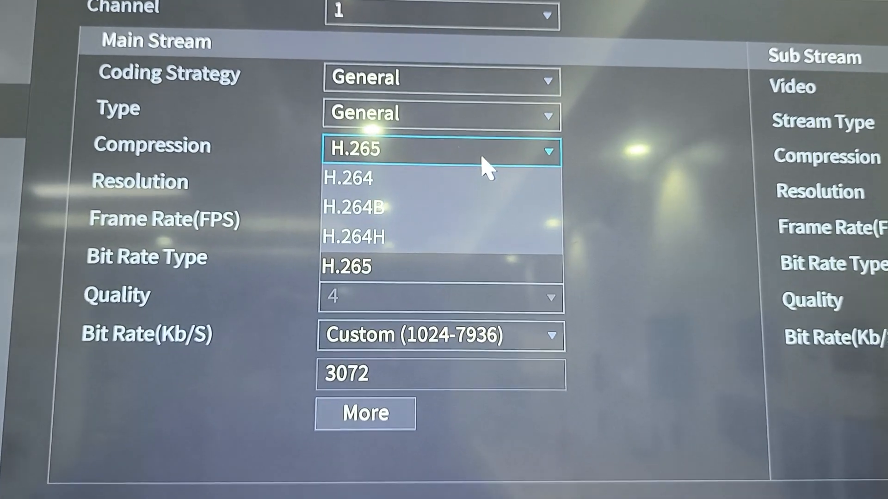
{"action": "left_click", "coordinate": [345, 266]}
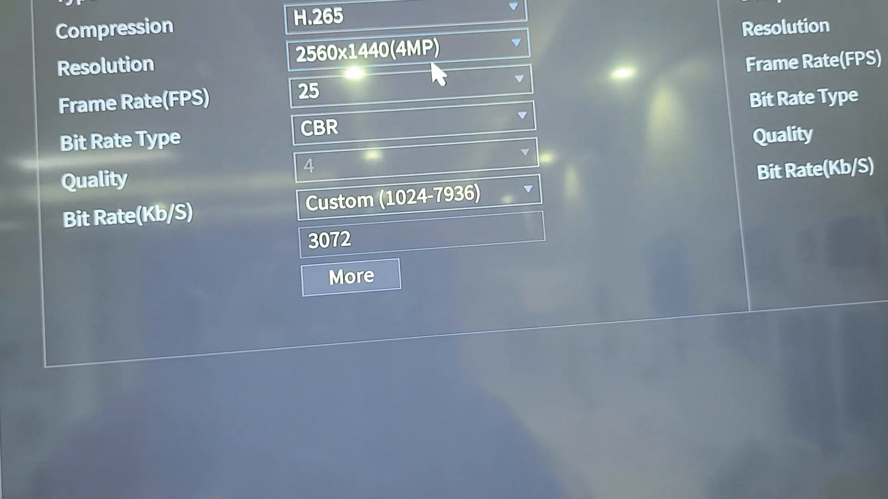
{"action": "left_click", "coordinate": [407, 48]}
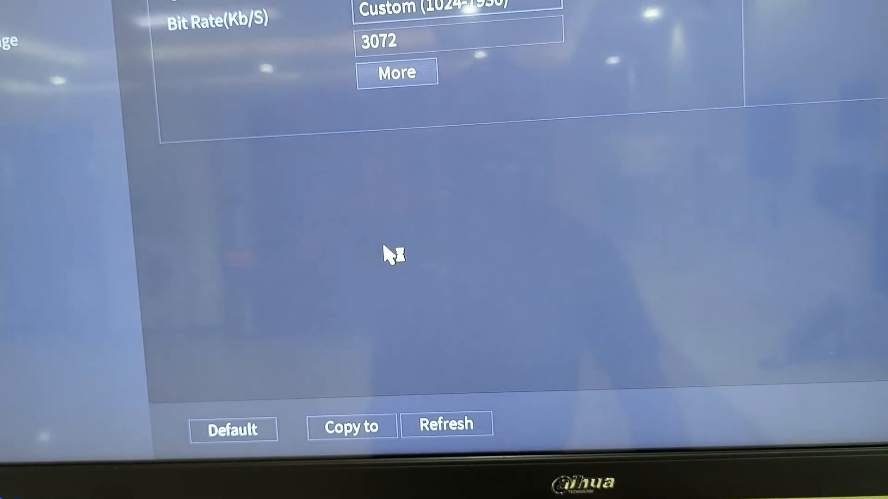
Step: Set the main stream's bit rate type to VBR and bit rate to 2048 Kb/s
{"action": "left_click", "coordinate": [430, 140]}
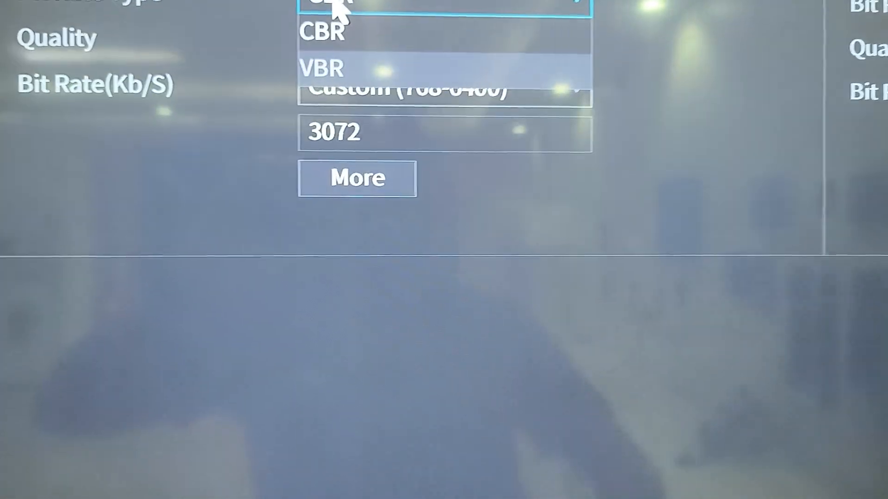
{"action": "left_click", "coordinate": [322, 68]}
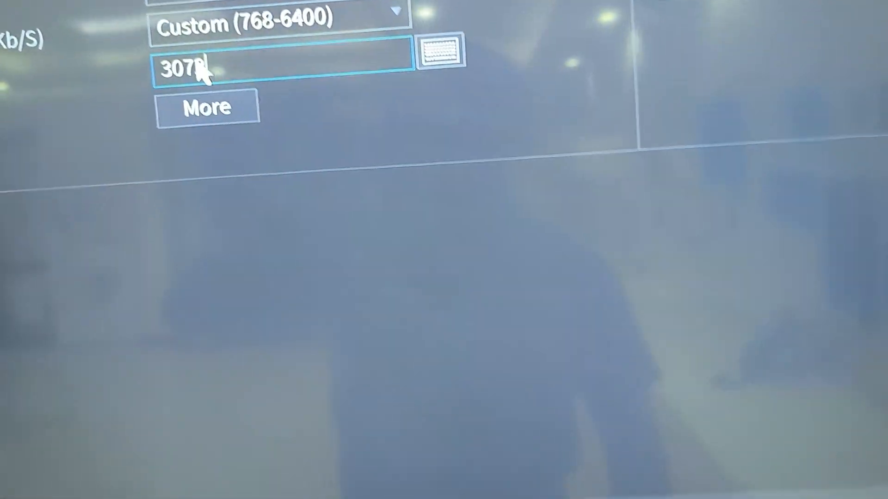
{"action": "left_click", "coordinate": [395, 11]}
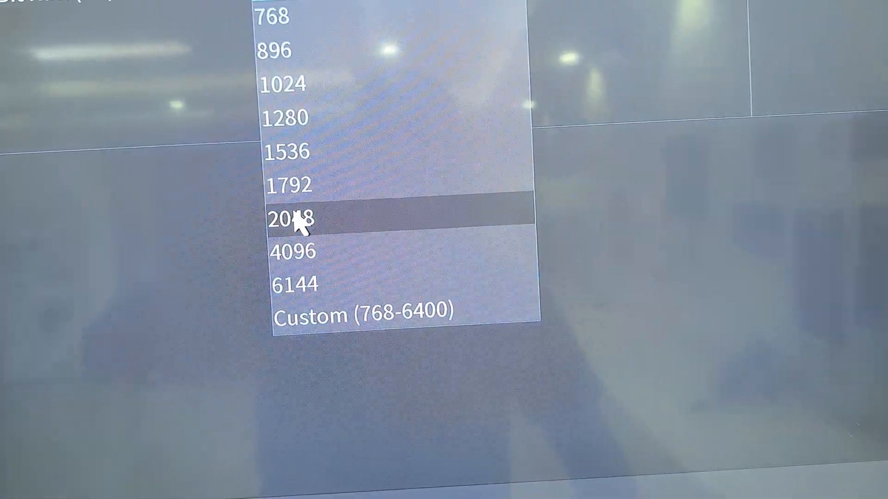
{"action": "left_click", "coordinate": [289, 218]}
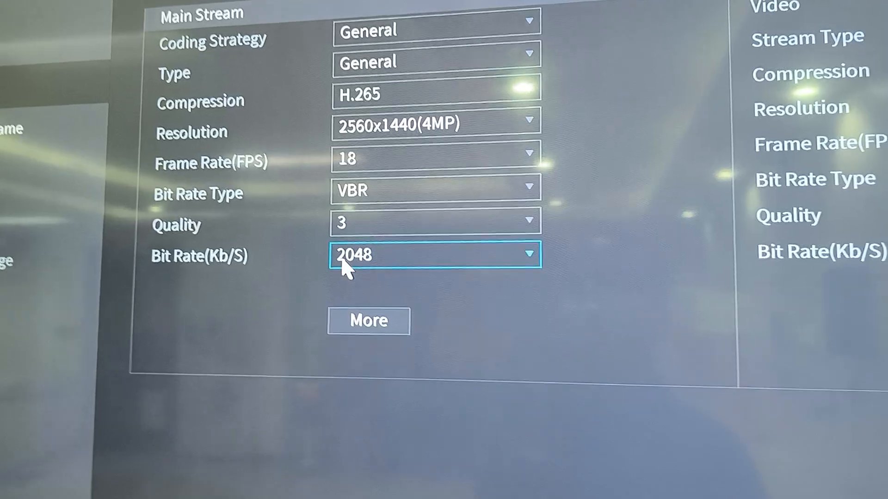
Step: Review the stream's audio options (G.711A, 8K) under More and confirm with OK
{"action": "left_click", "coordinate": [368, 320]}
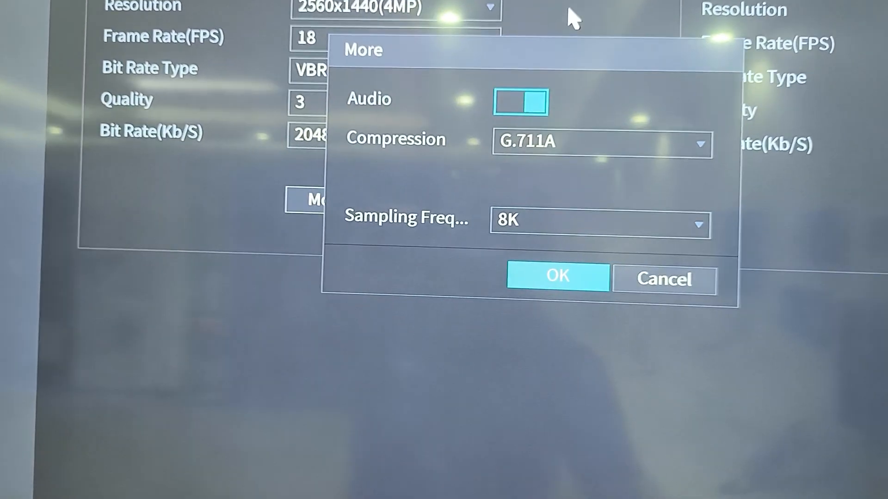
{"action": "left_click", "coordinate": [556, 277]}
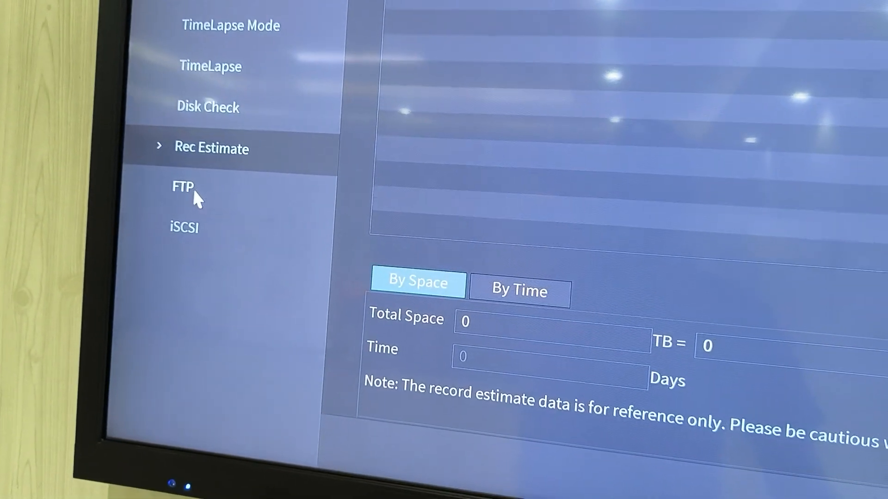
Step: Open Record Mode under Storage and review channels 1–8 recording main stream on Auto
{"action": "left_click", "coordinate": [182, 226]}
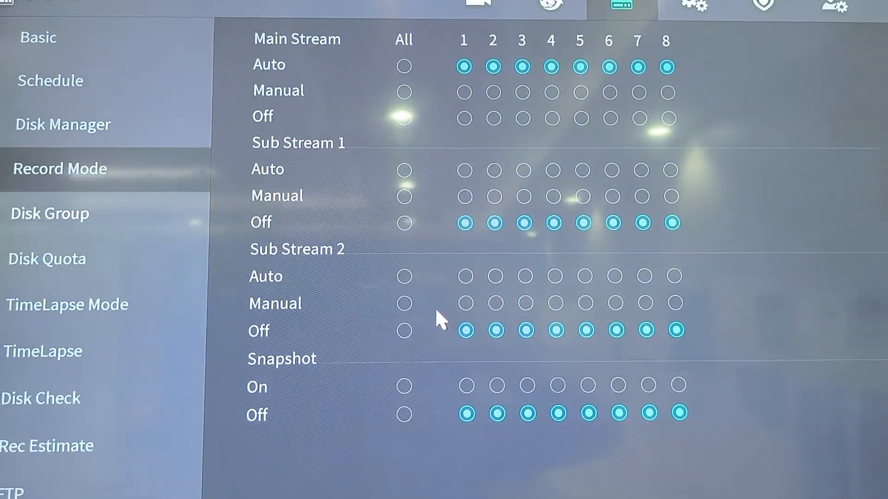
{"action": "scroll", "scroll_direction": "down", "scroll_amount": 3}
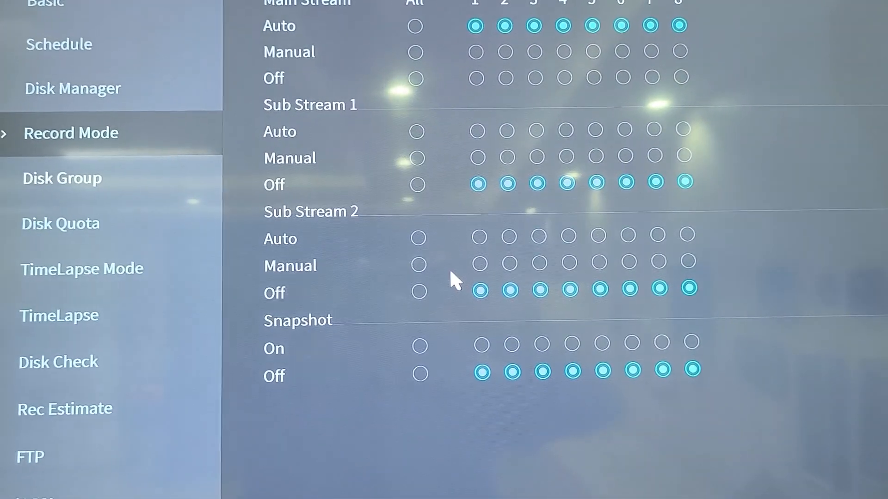